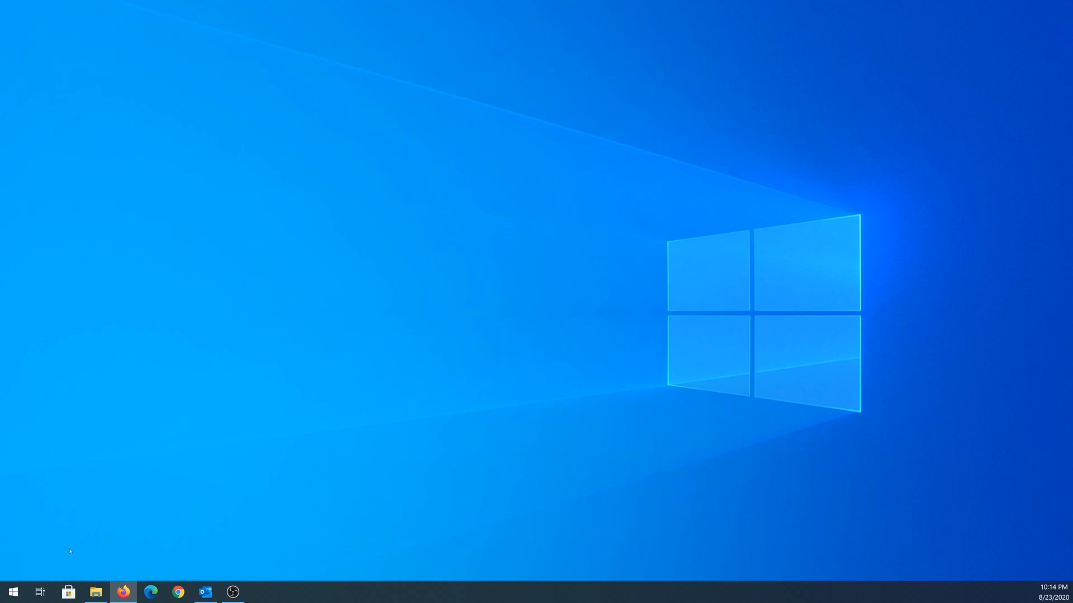
Find 'Change User Account Control settings' from Start search 'use' and launch it
{"action": "left_click", "coordinate": [13, 591]}
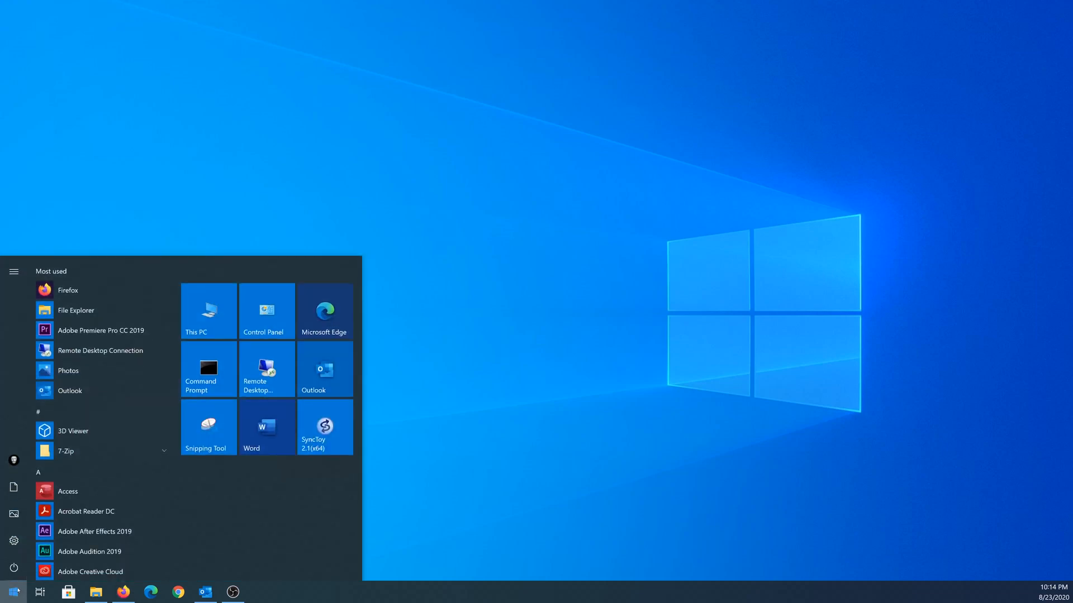
{"action": "type", "text": "use"}
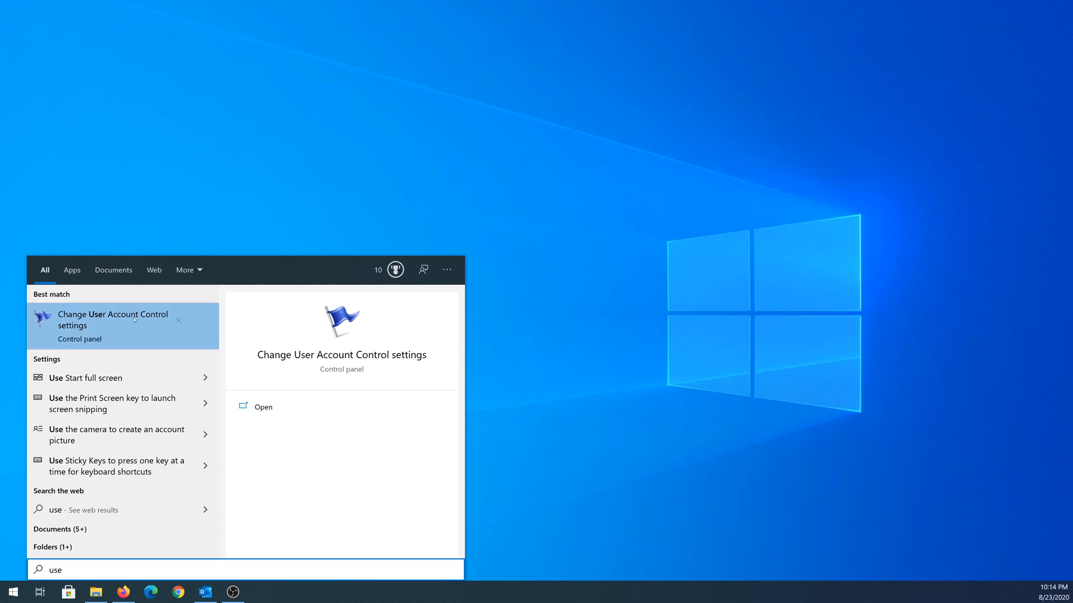
{"action": "left_click", "coordinate": [114, 319]}
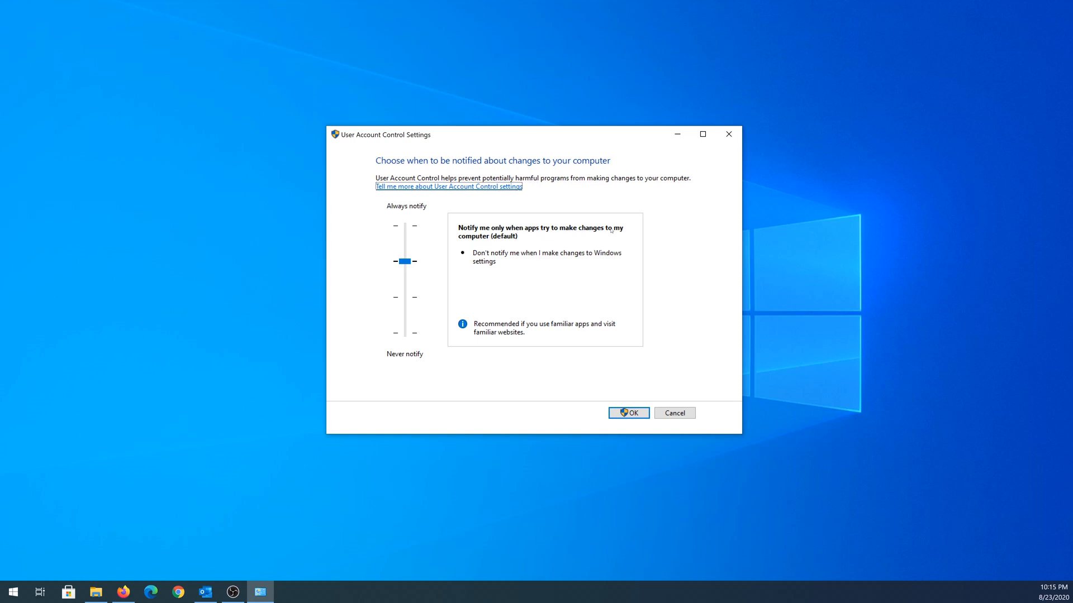
{"action": "mouse_move", "coordinate": [501, 259]}
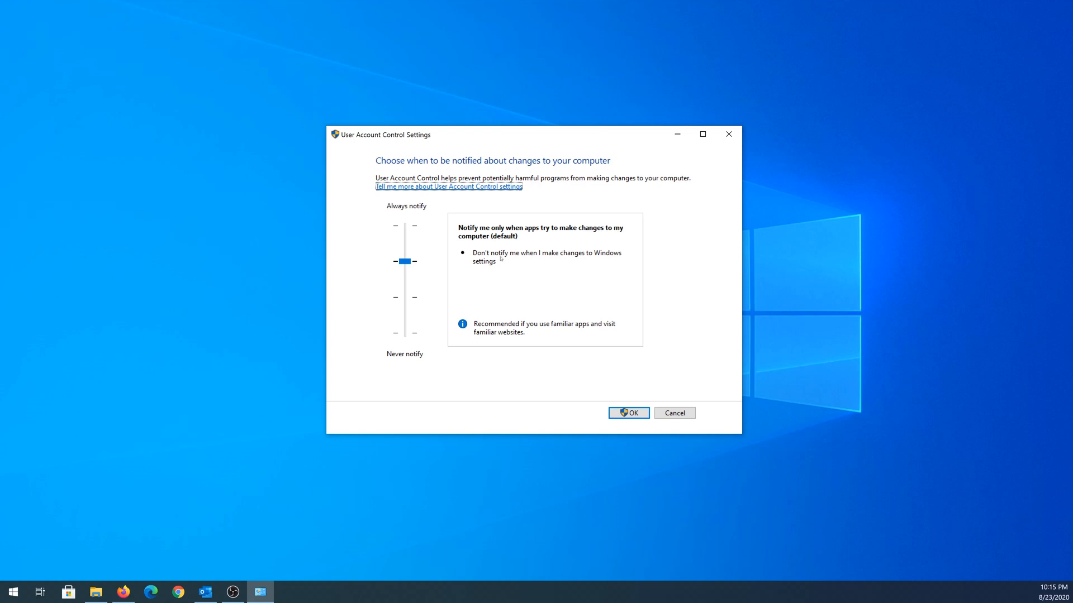
{"action": "mouse_move", "coordinate": [517, 259]}
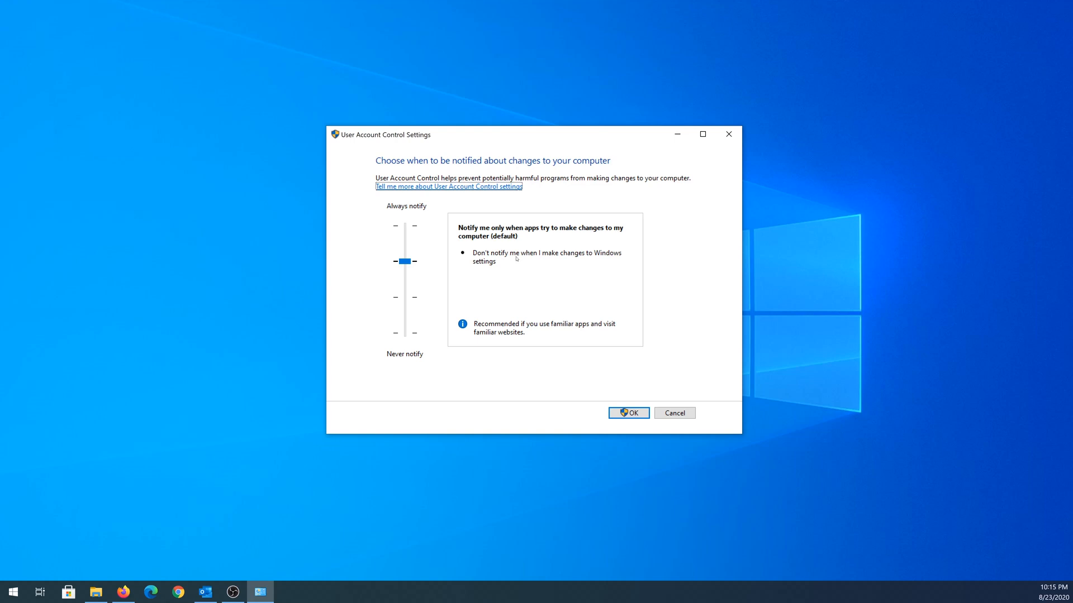
{"action": "mouse_move", "coordinate": [574, 260]}
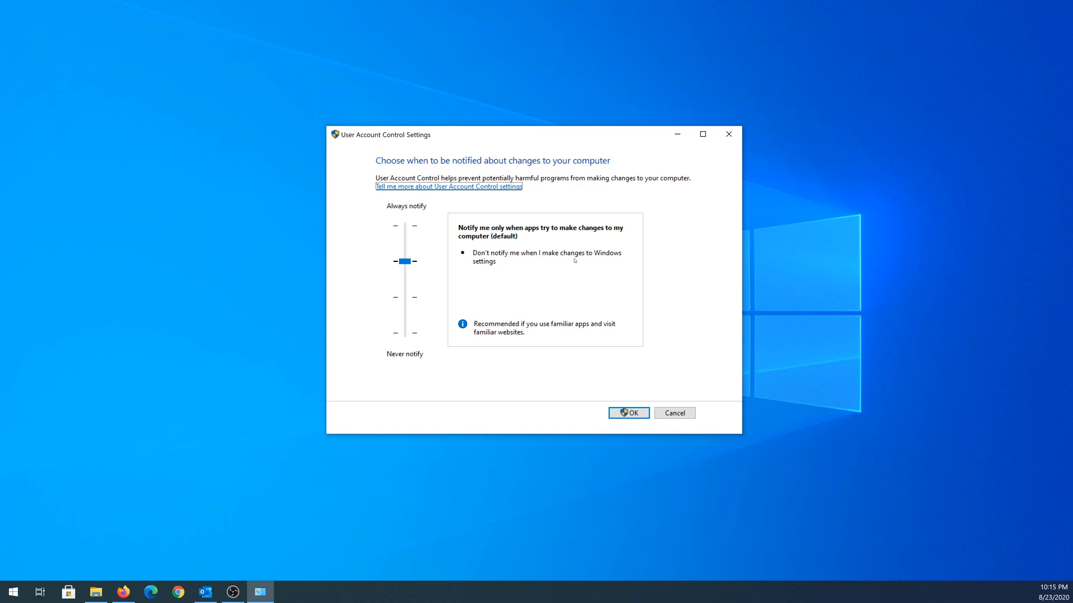
{"action": "mouse_move", "coordinate": [574, 260]}
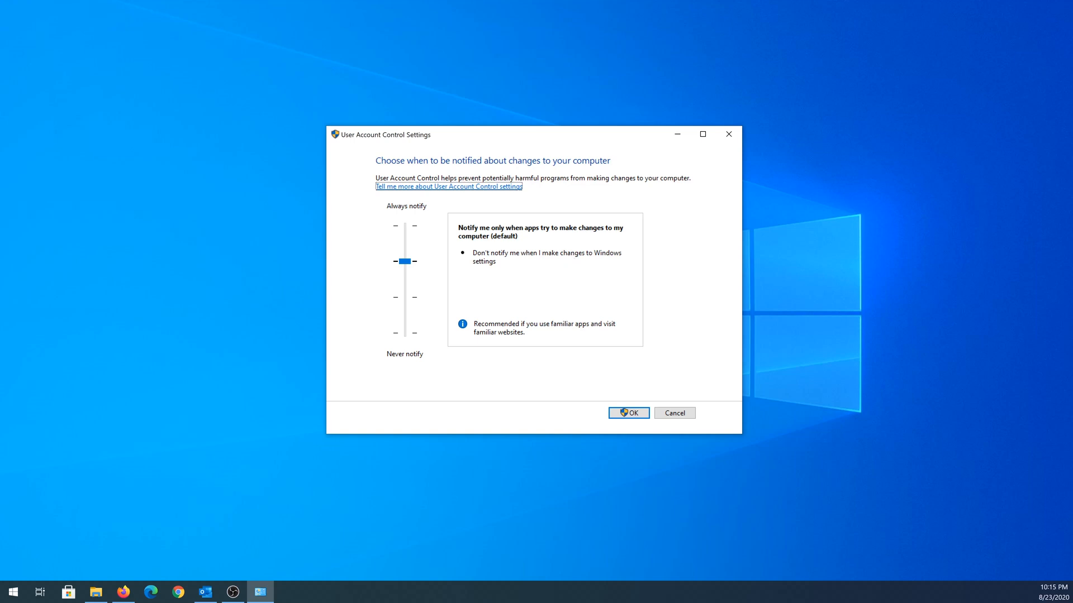
Raise the UAC slider to Always notify, then return it to the default level
{"action": "left_click_drag", "start_coordinate": [405, 260], "coordinate": [405, 224]}
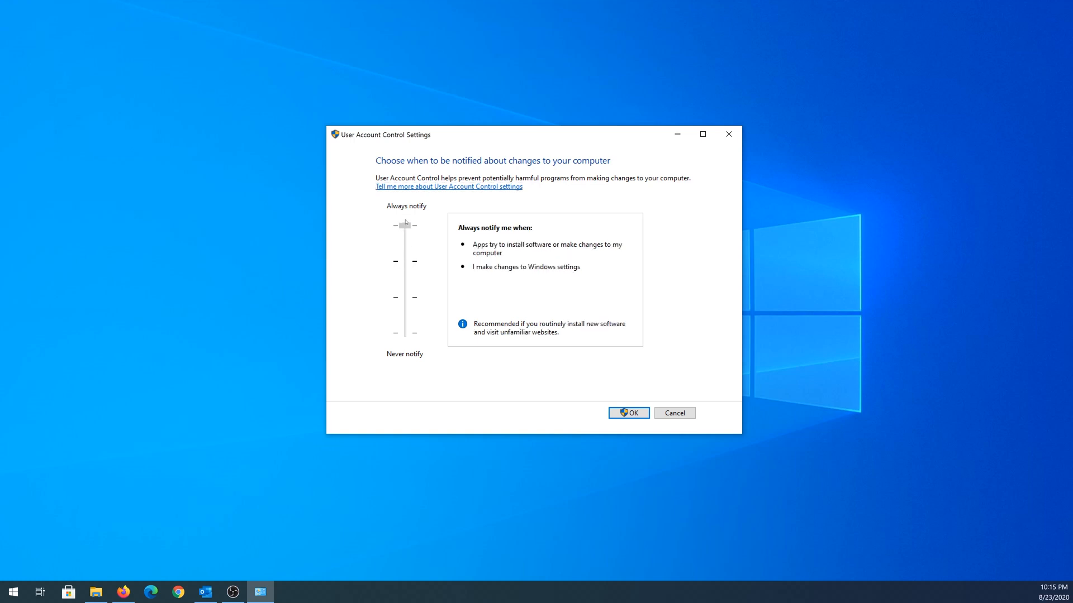
{"action": "left_click", "coordinate": [405, 224]}
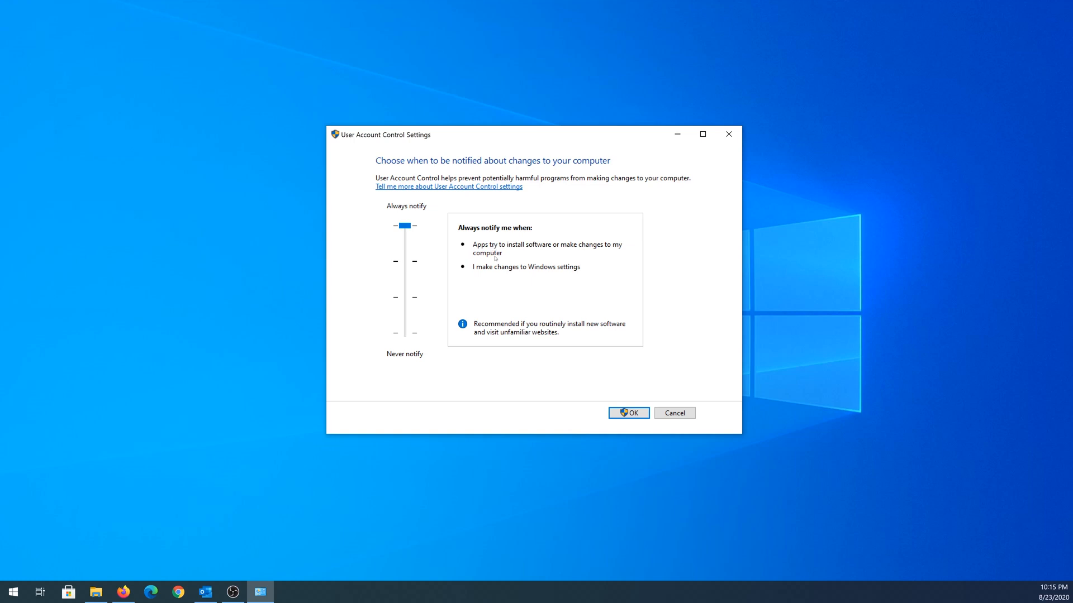
{"action": "mouse_move", "coordinate": [504, 260]}
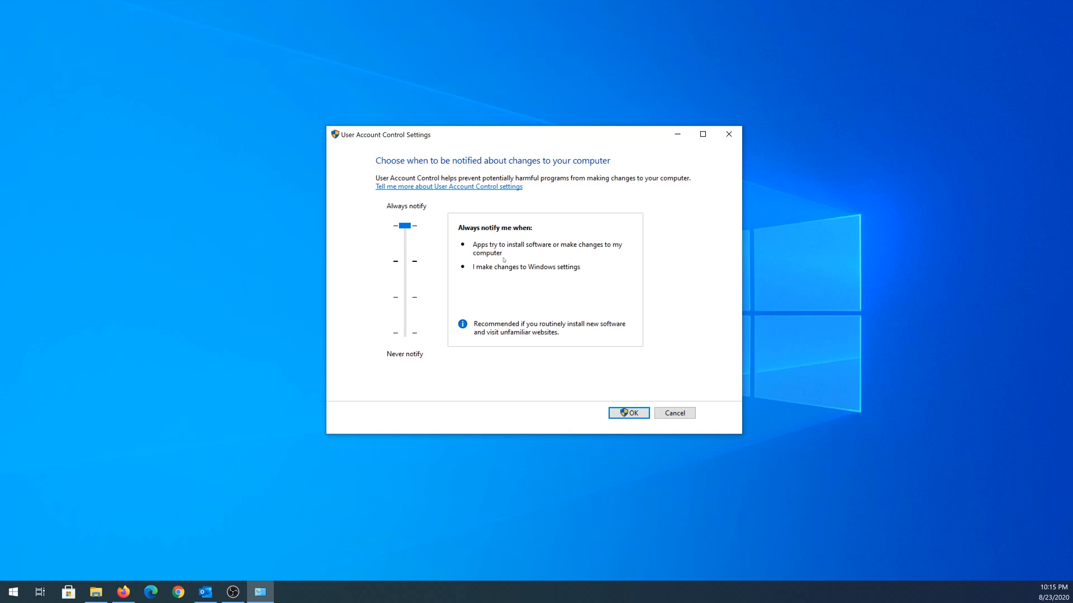
{"action": "mouse_move", "coordinate": [537, 259]}
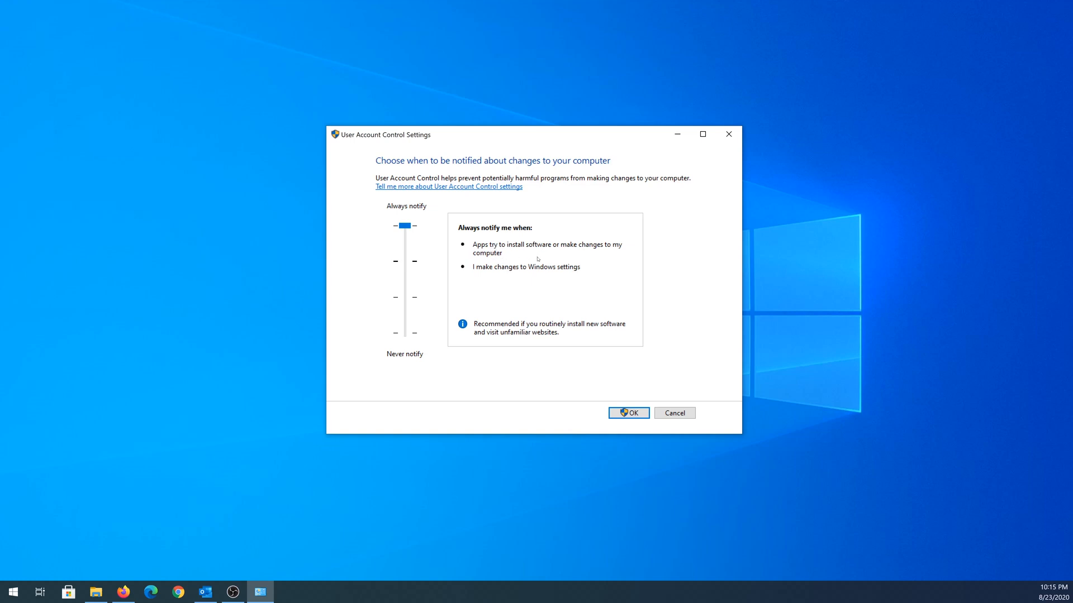
{"action": "mouse_move", "coordinate": [496, 273]}
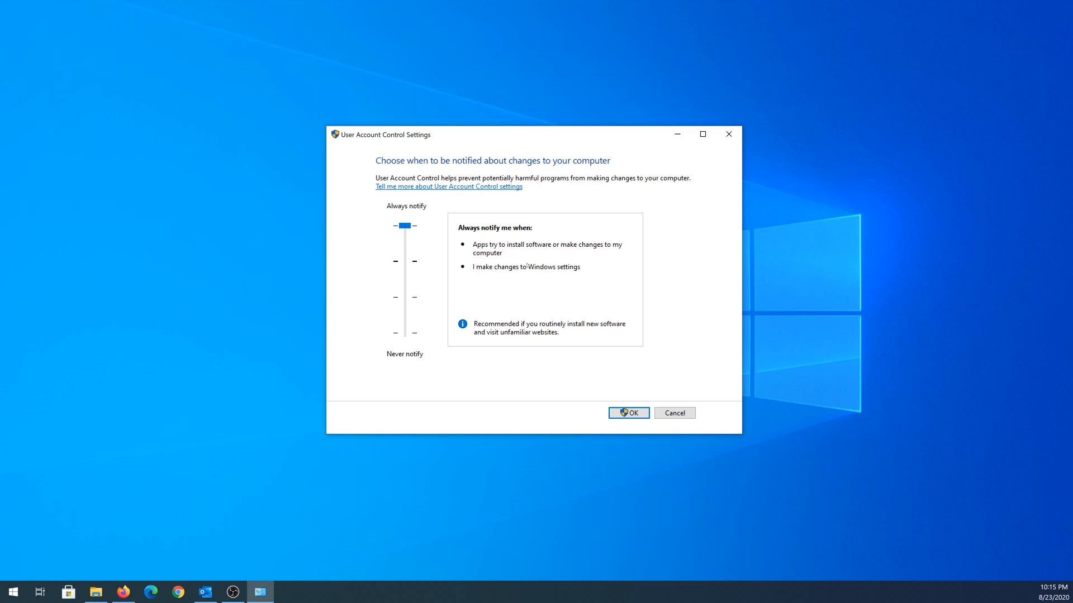
{"action": "left_click_drag", "start_coordinate": [405, 225], "coordinate": [405, 261]}
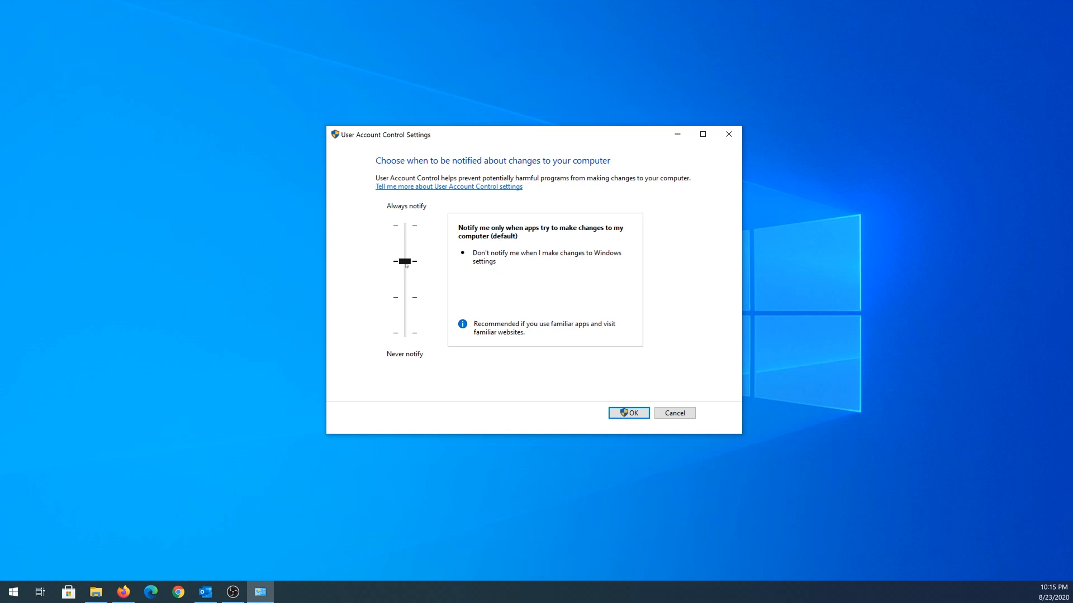
Lower the UAC slider through 'notify without dimming' down to Never notify
{"action": "left_click_drag", "start_coordinate": [404, 260], "coordinate": [405, 297]}
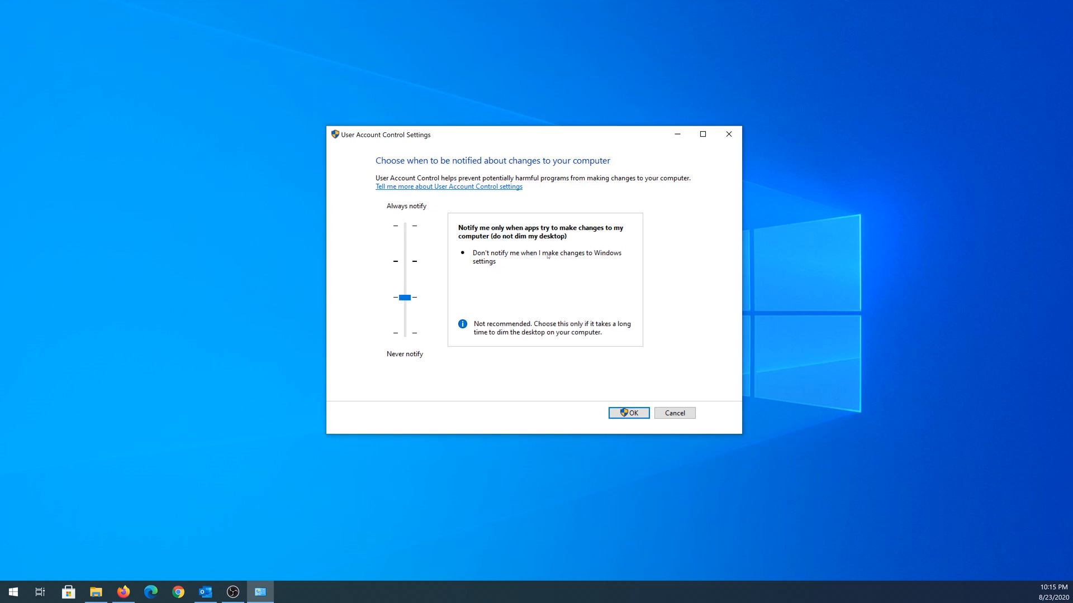
{"action": "mouse_move", "coordinate": [498, 244]}
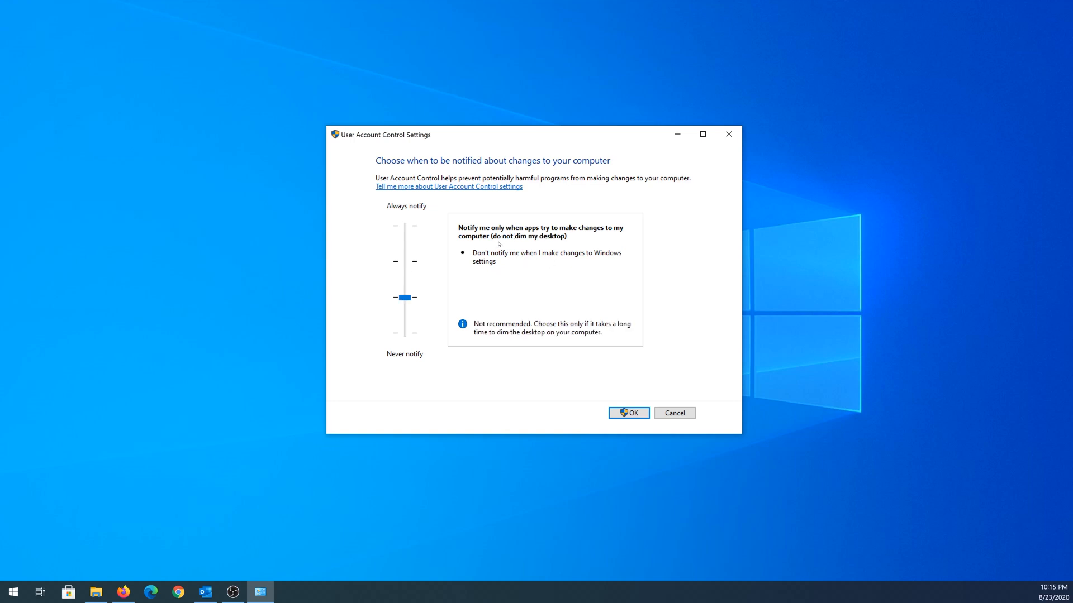
{"action": "left_click", "coordinate": [405, 298]}
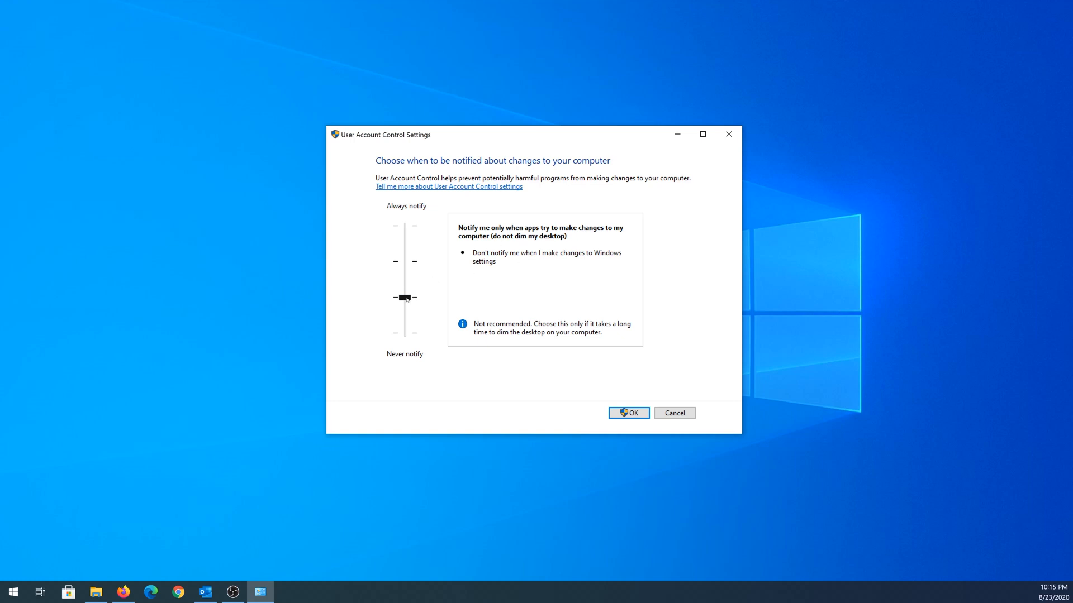
{"action": "left_click_drag", "start_coordinate": [404, 297], "coordinate": [405, 333]}
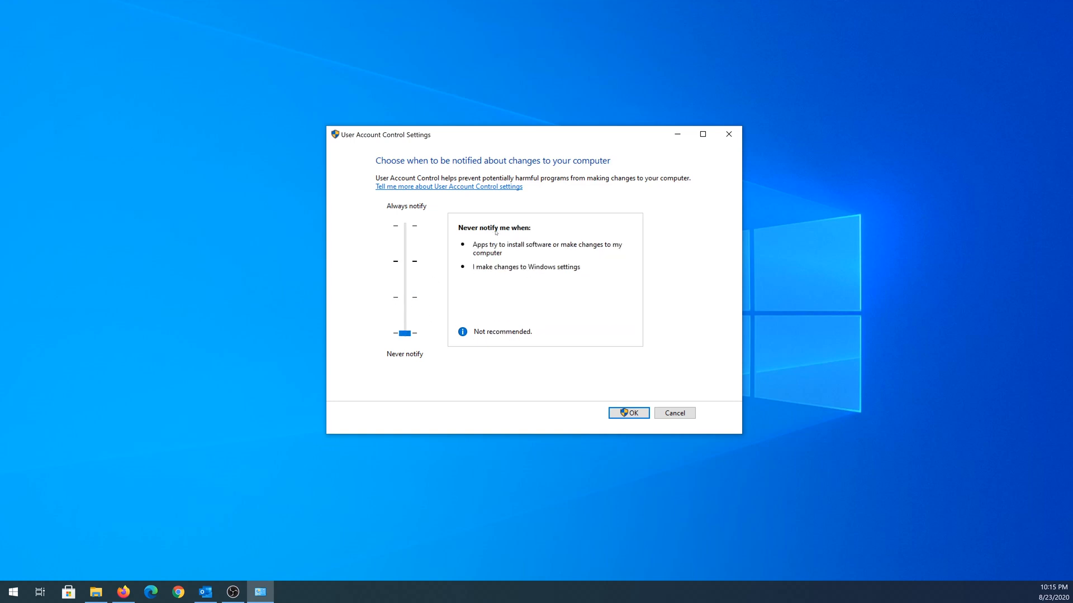
{"action": "mouse_move", "coordinate": [517, 292]}
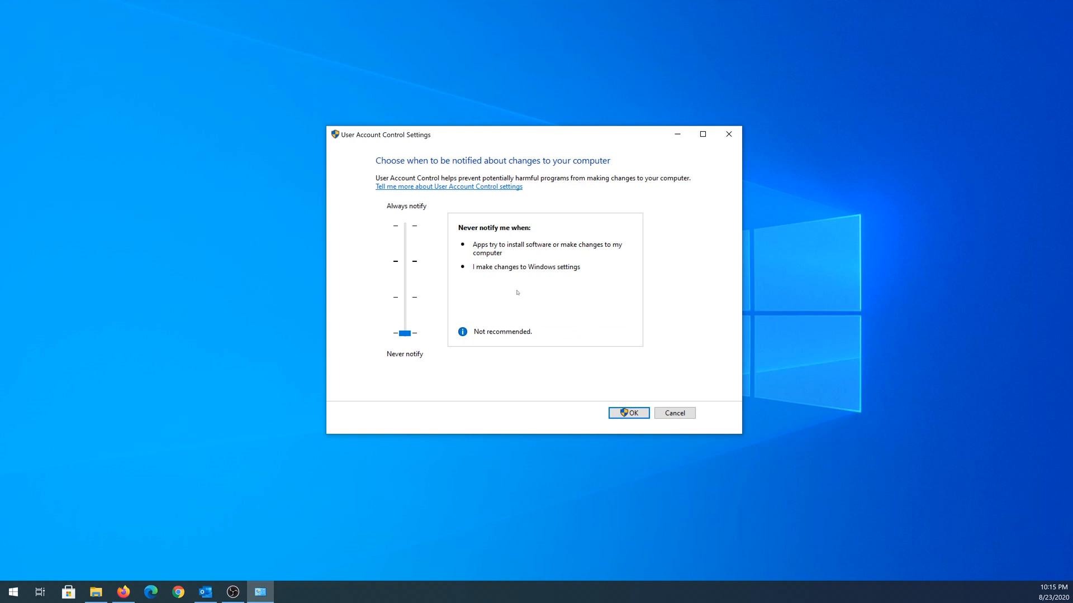
{"action": "mouse_move", "coordinate": [417, 340]}
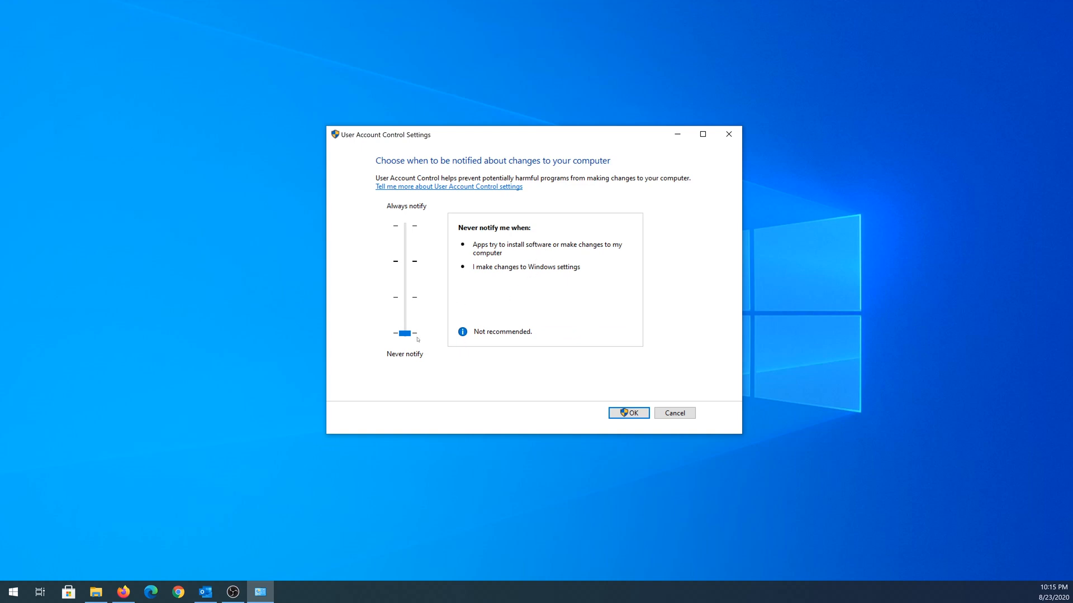
{"action": "mouse_move", "coordinate": [455, 328]}
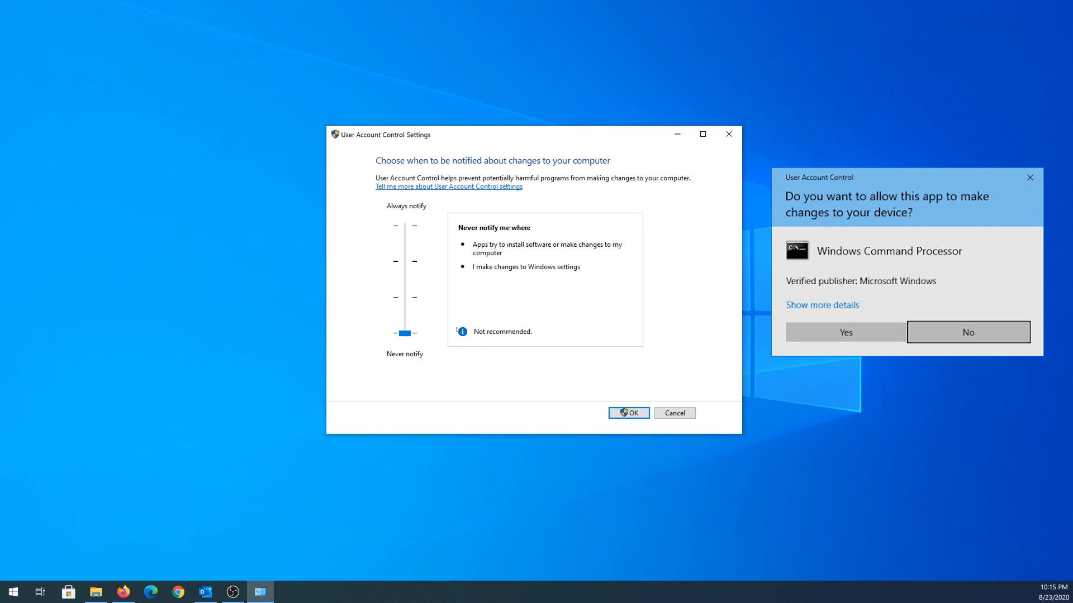
{"action": "mouse_move", "coordinate": [468, 314]}
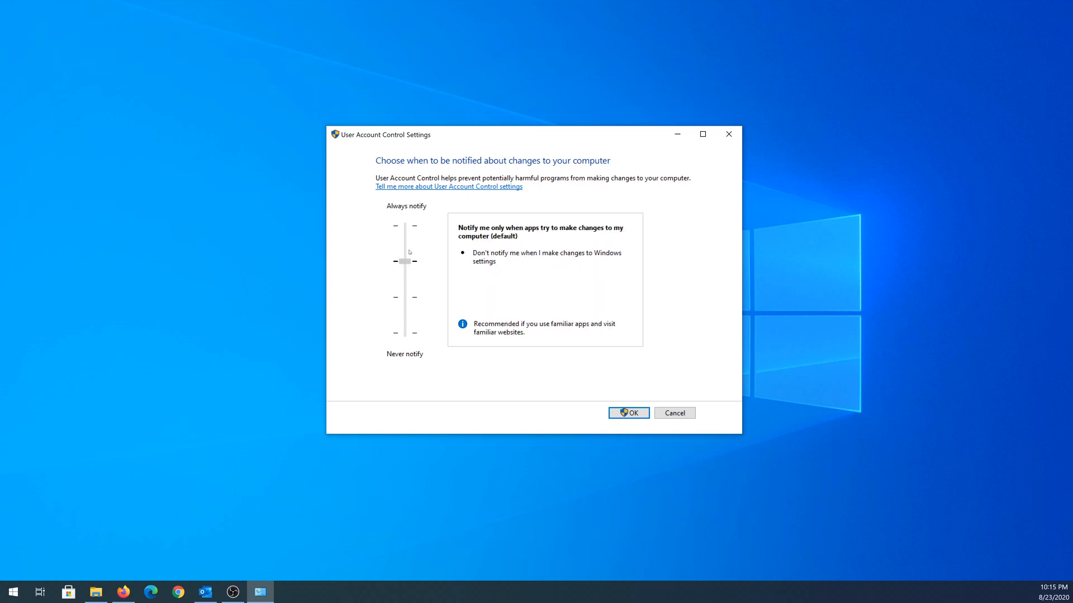
Cycle the slider Always notify → default → Never notify → default, then confirm with OK
{"action": "left_click_drag", "start_coordinate": [404, 261], "coordinate": [404, 225]}
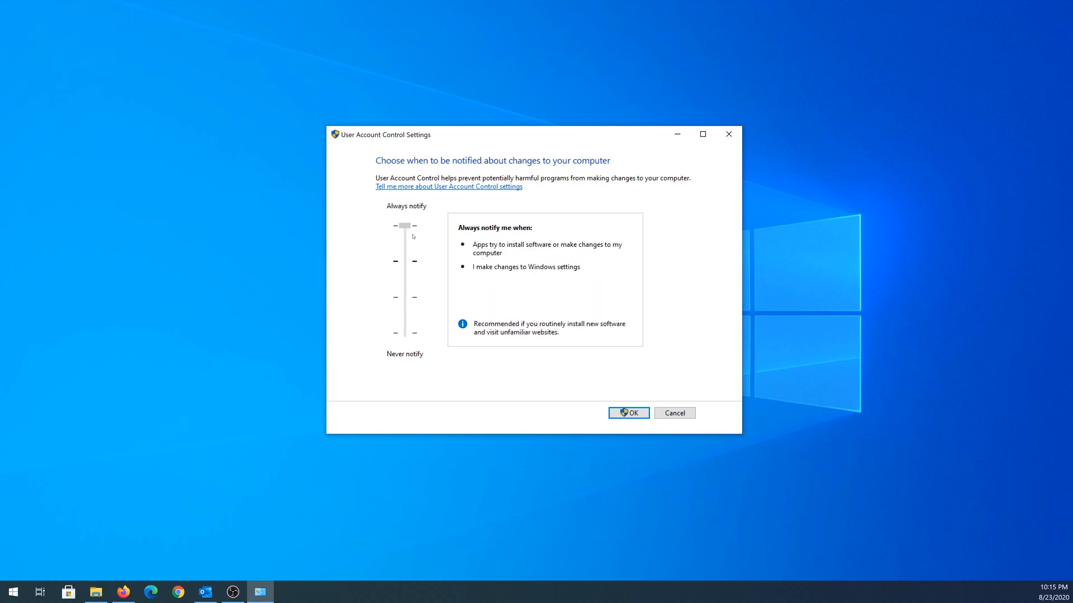
{"action": "left_click_drag", "start_coordinate": [405, 225], "coordinate": [404, 261]}
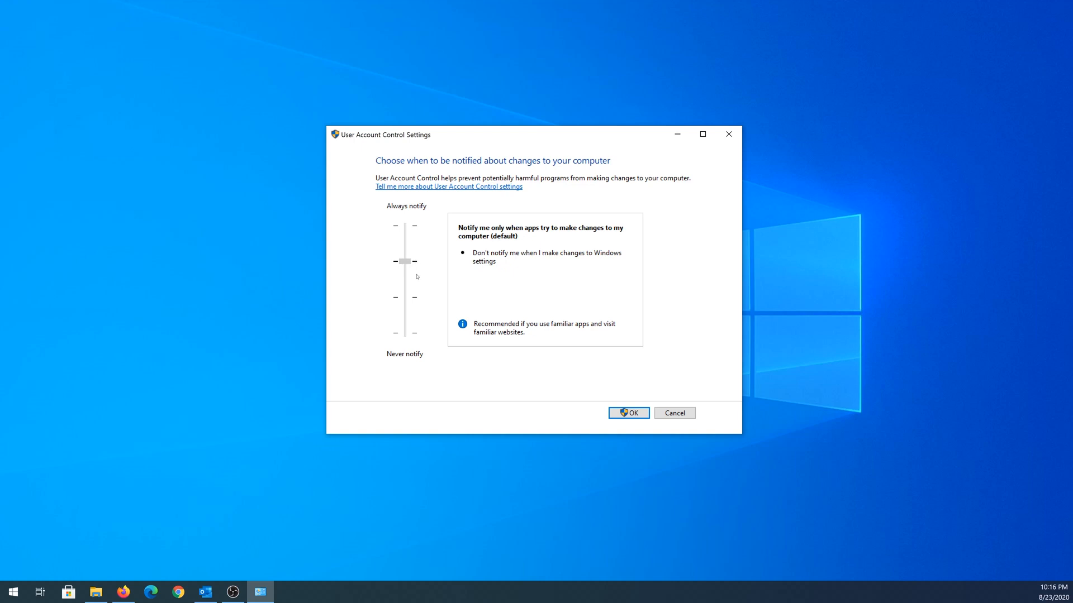
{"action": "left_click_drag", "start_coordinate": [404, 261], "coordinate": [404, 333]}
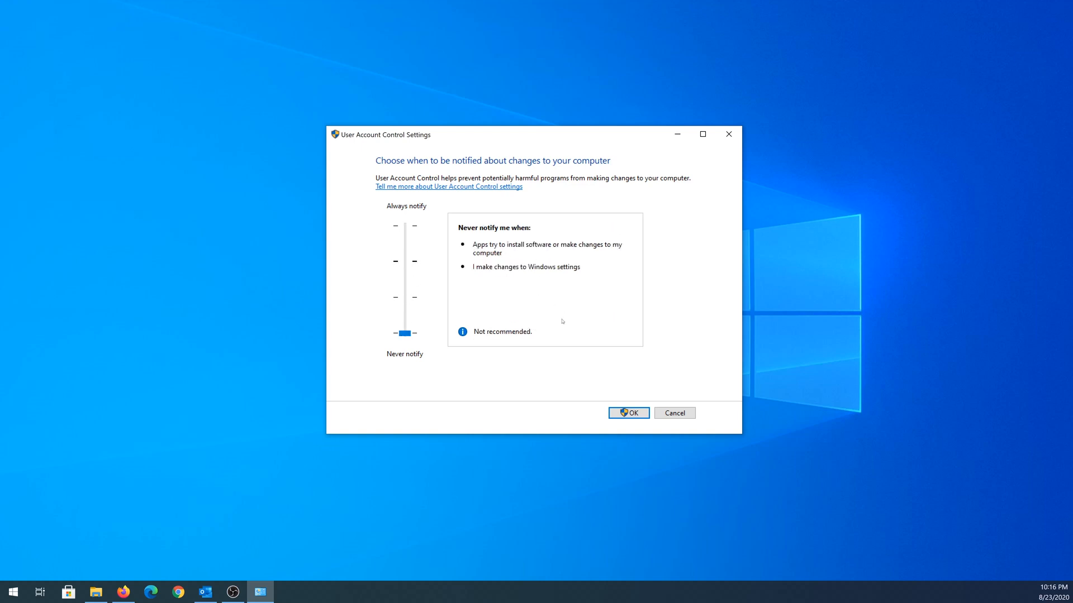
{"action": "left_click_drag", "start_coordinate": [405, 332], "coordinate": [404, 261]}
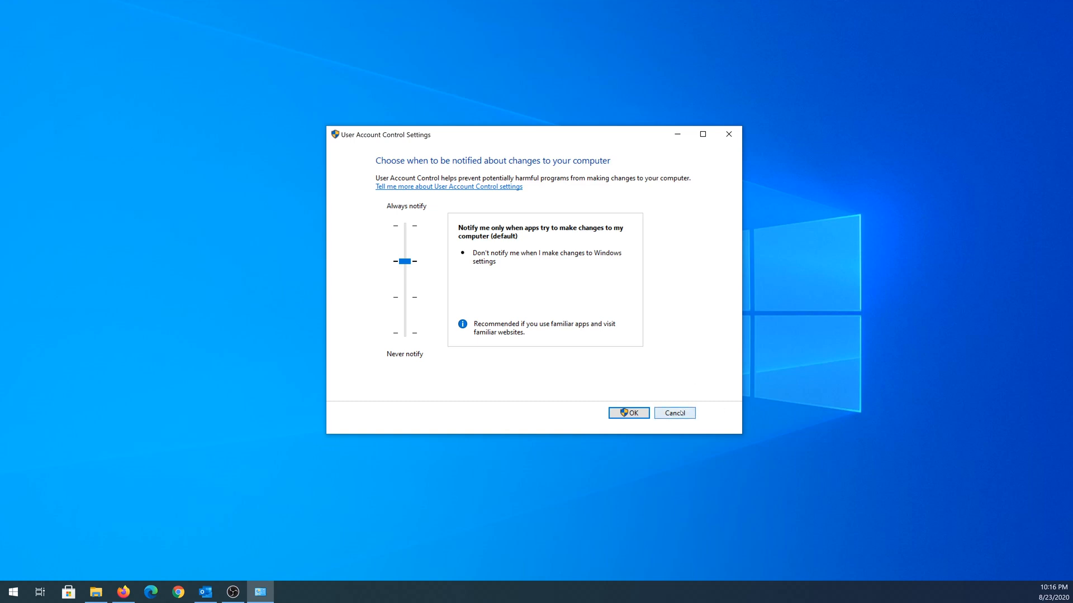
{"action": "left_click", "coordinate": [627, 412]}
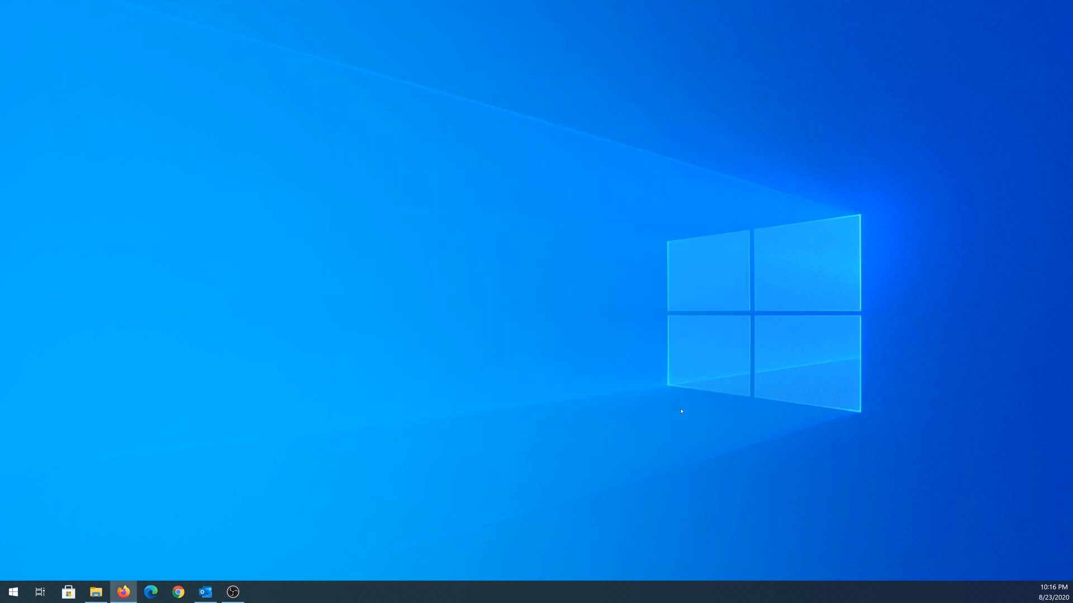
{"action": "mouse_move", "coordinate": [20, 563]}
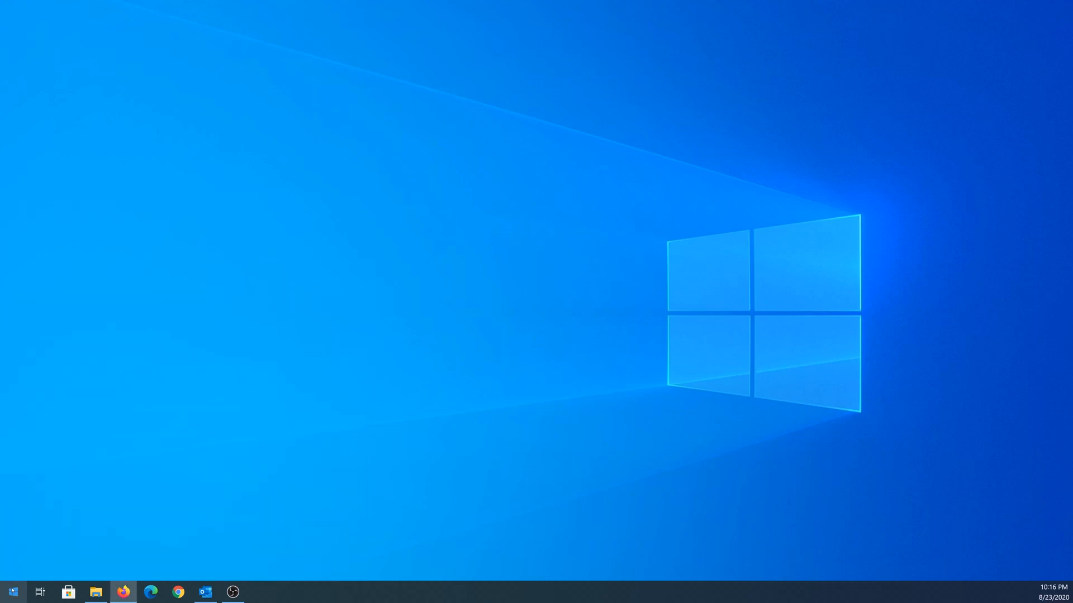
Run msconfig from the Win+R Run dialog to start System Configuration
{"action": "key", "text": "Win+r"}
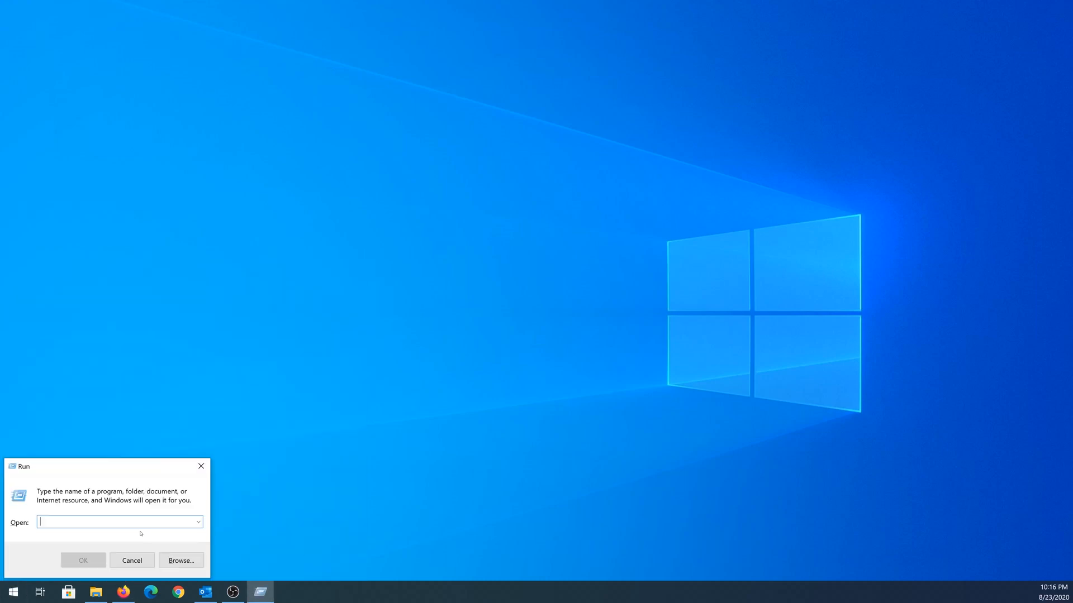
{"action": "type", "text": "msconfig"}
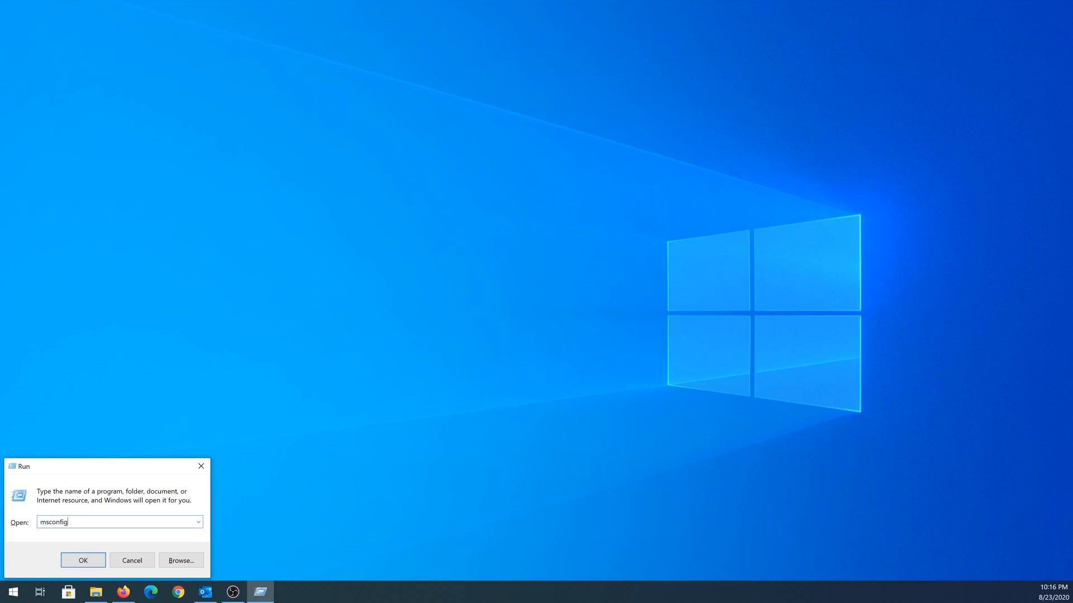
{"action": "left_click", "coordinate": [81, 560]}
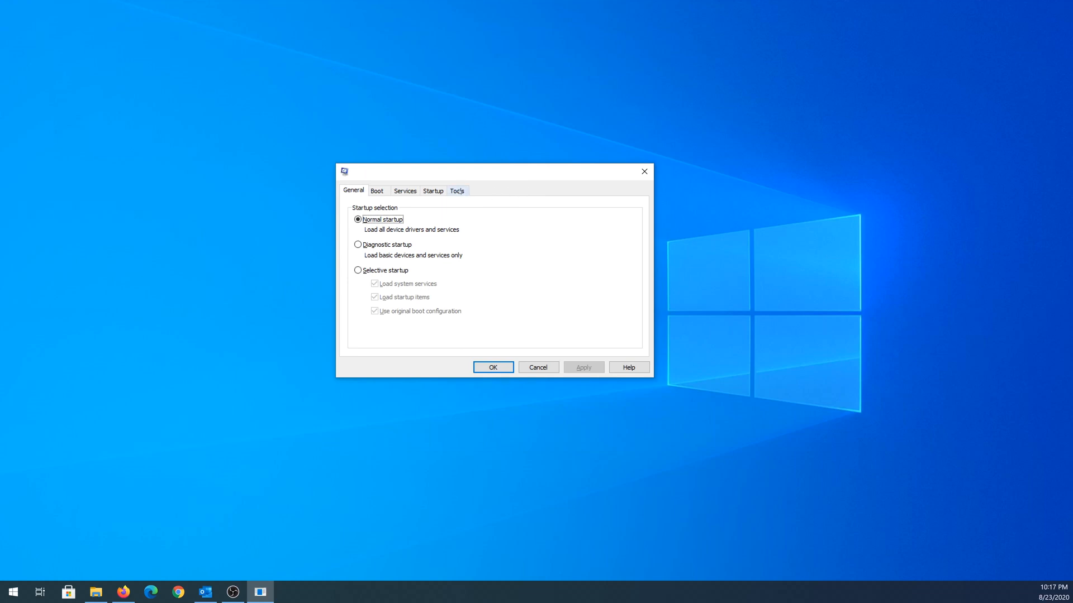
From the Tools list, launch Change UAC Settings, showing the default notification level
{"action": "left_click", "coordinate": [456, 190]}
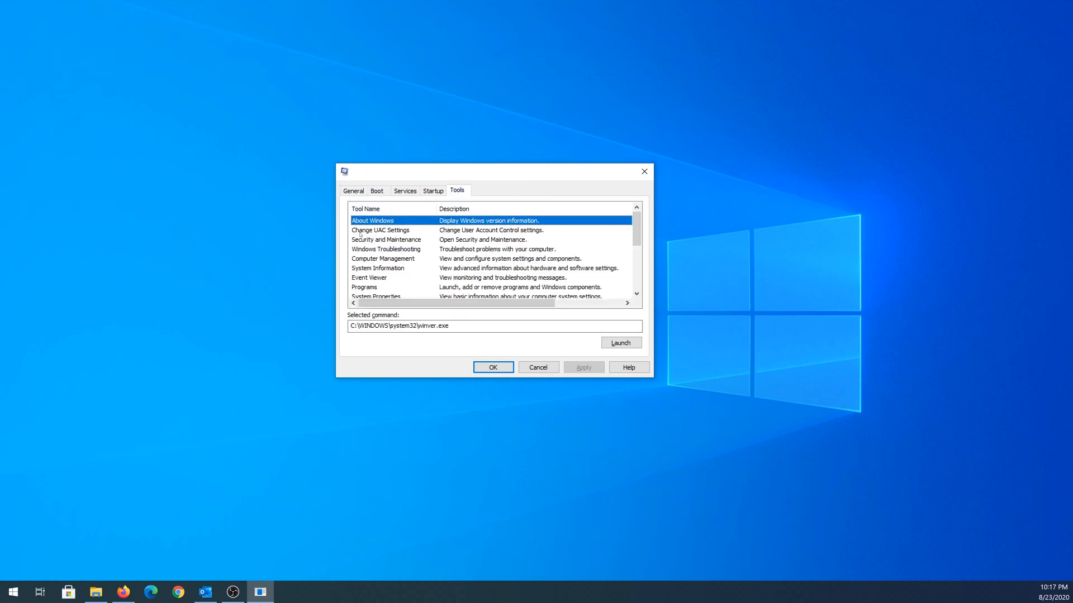
{"action": "left_click", "coordinate": [380, 230]}
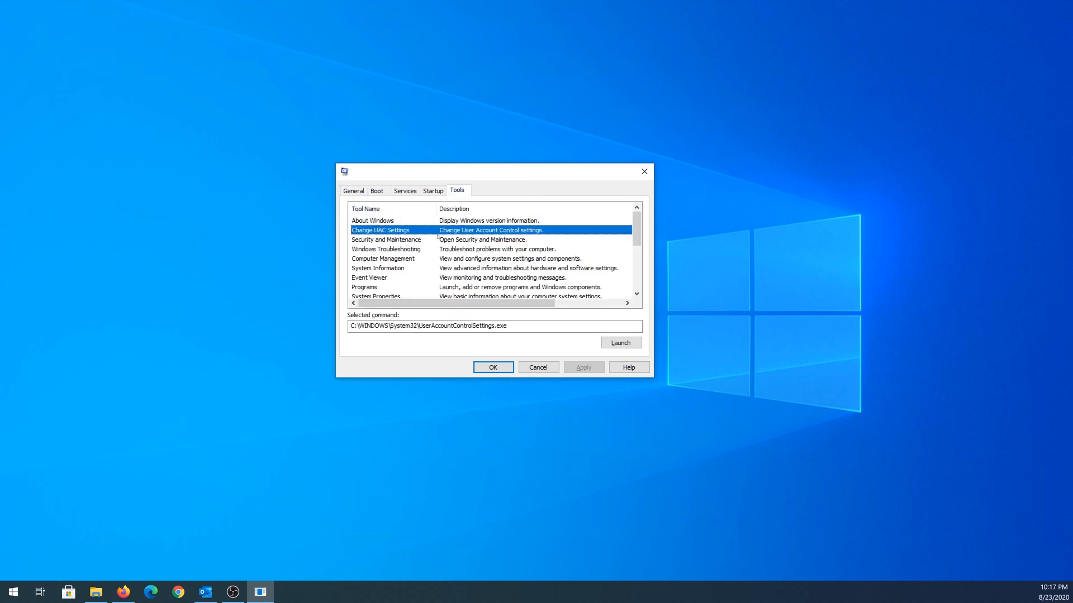
{"action": "left_click", "coordinate": [619, 342]}
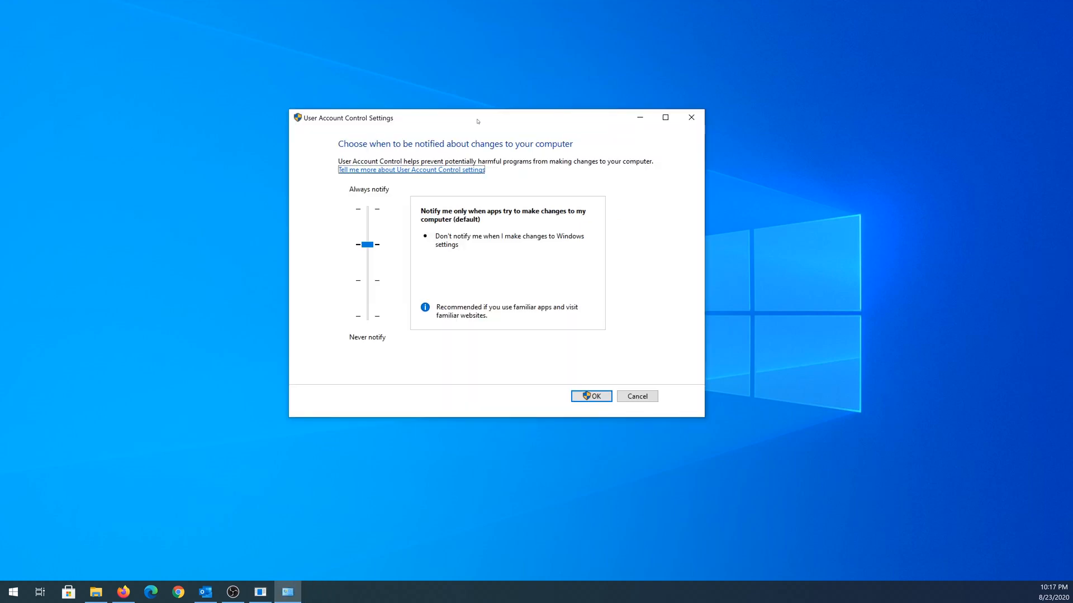